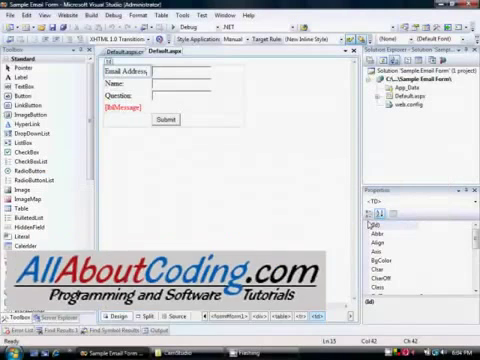
mouse_move(236, 188)
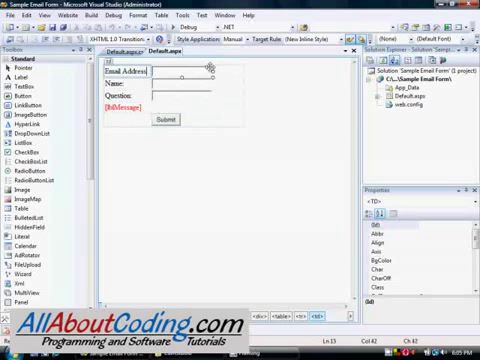
Step: Inspect the email text box and the message label properties on the Default.aspx design surface
click(156, 90)
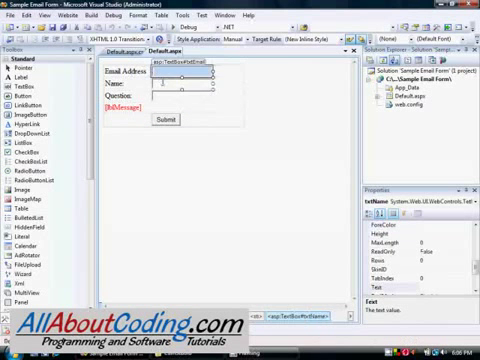
click(112, 108)
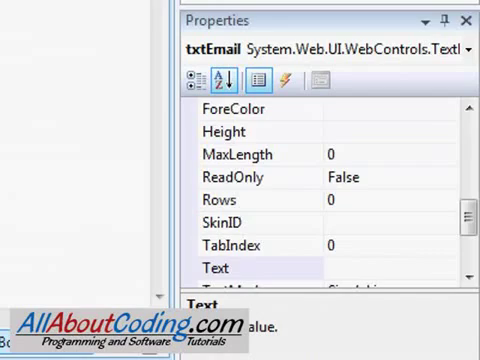
click(462, 136)
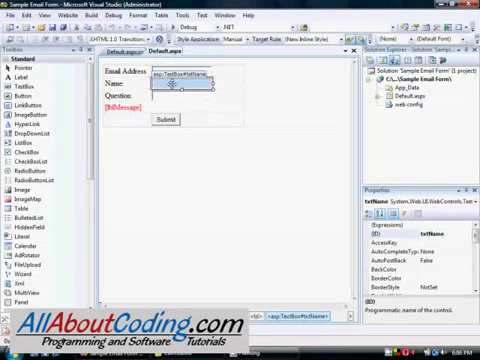
click(176, 110)
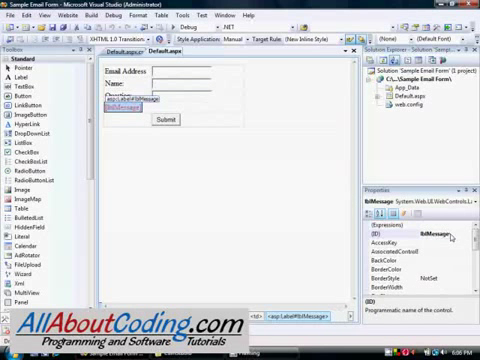
Step: Show the cmdSubmit_Click handler with its email, name and question length checks in Default.aspx.cs
scroll(down, 3)
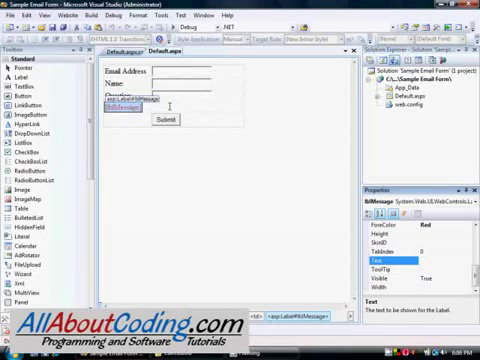
click(168, 120)
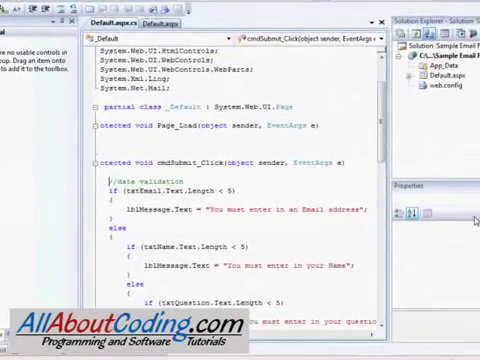
scroll(down, 3)
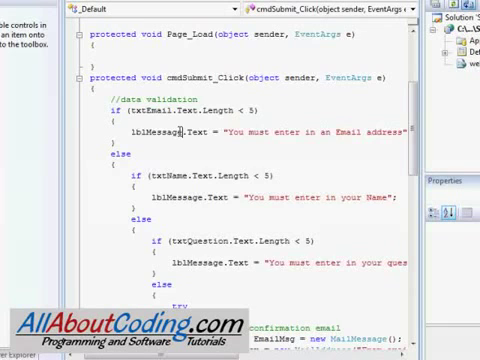
scroll(down, 3)
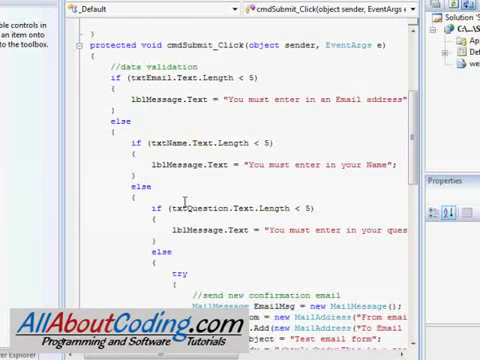
scroll(down, 3)
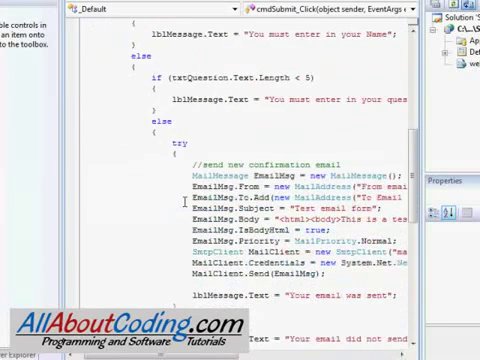
scroll(down, 3)
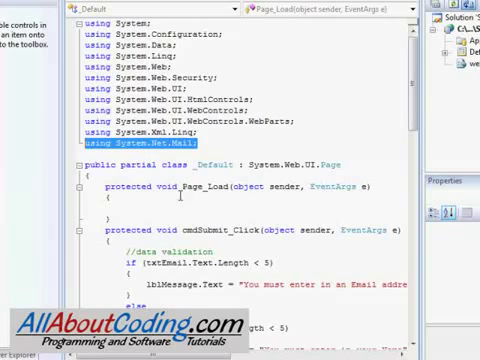
scroll(down, 3)
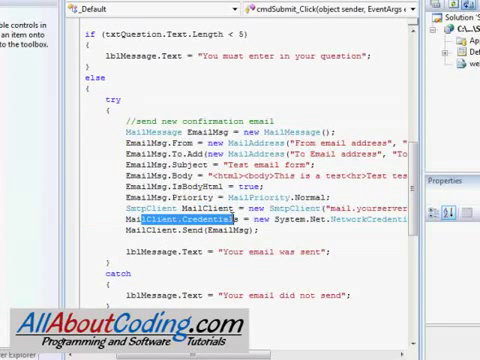
scroll(right, 3)
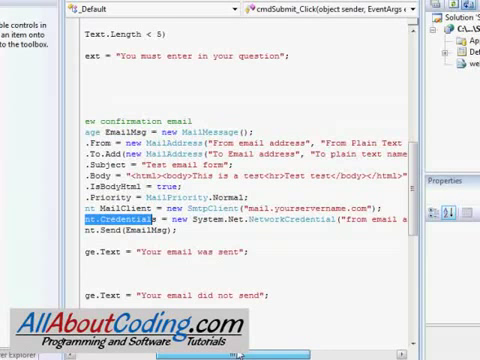
scroll(right, 3)
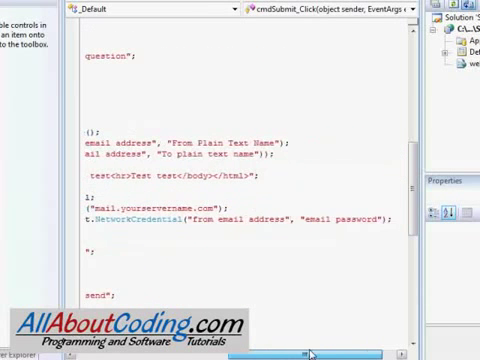
scroll(left, 3)
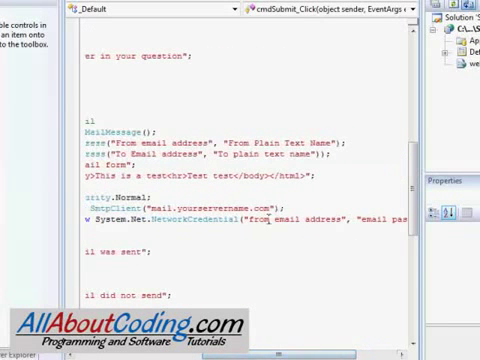
double_click(230, 222)
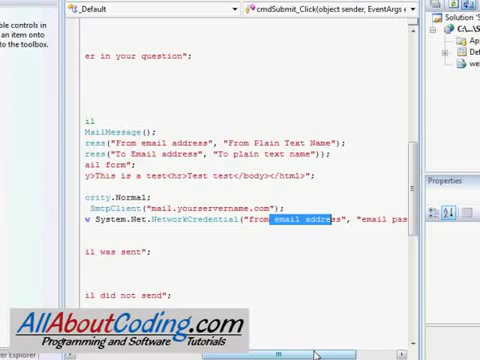